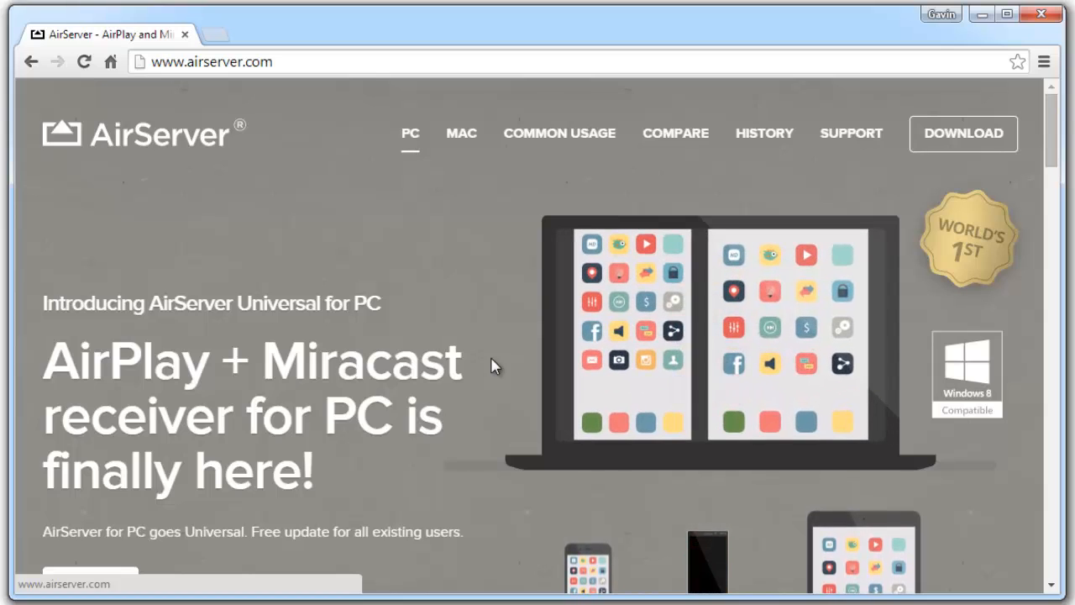
pyautogui.moveTo(991, 168)
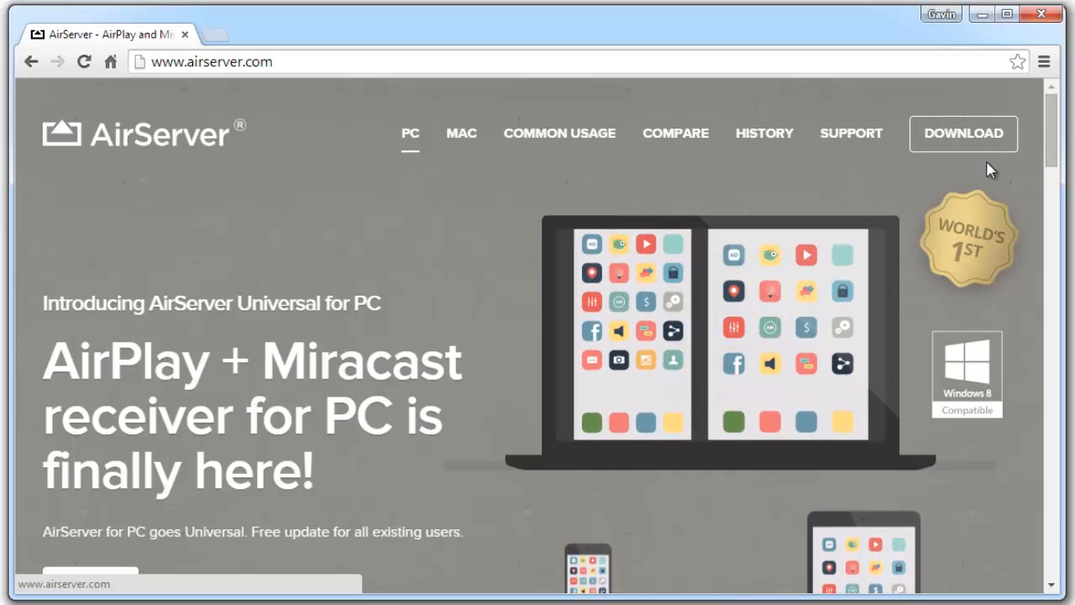
# Step: Go to the Download page listing the free 7-day trial and Educational License pricing
pyautogui.click(962, 133)
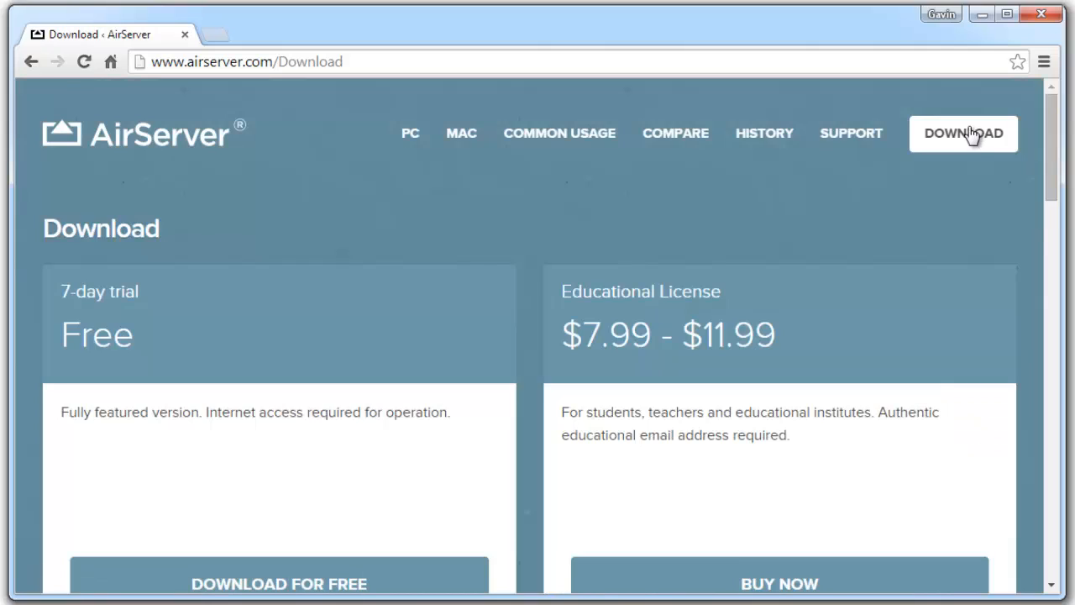
pyautogui.scroll(-3)
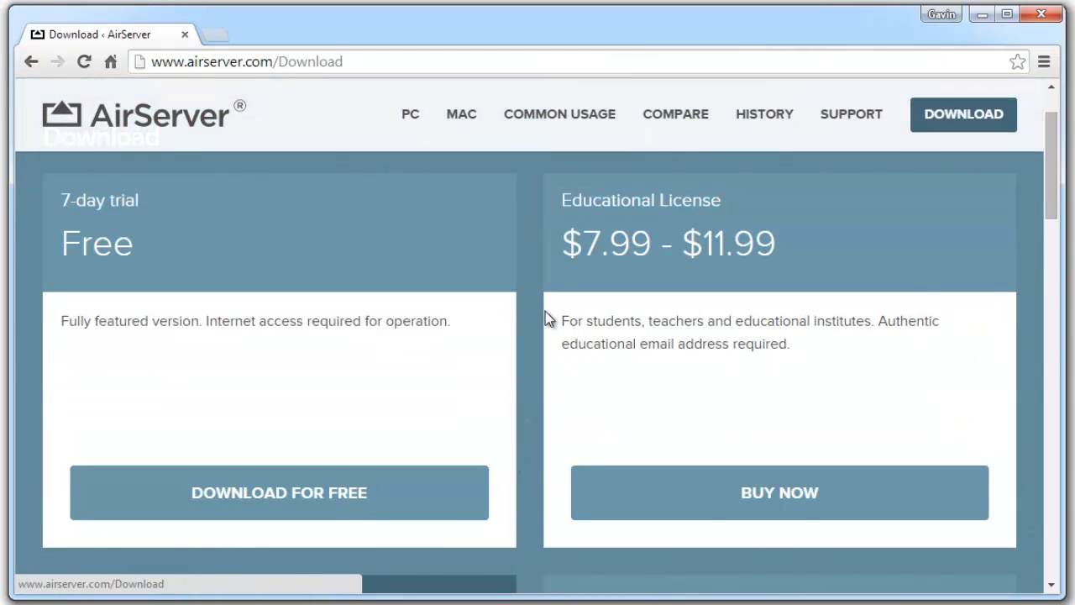